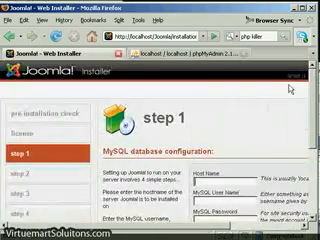
Create a new MySQL database named 'joomla' in phpMyAdmin
{"action": "scroll", "scroll_direction": "down", "scroll_amount": 3}
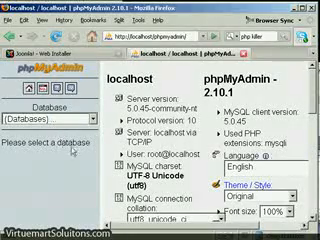
{"action": "scroll", "scroll_direction": "down", "scroll_amount": 3}
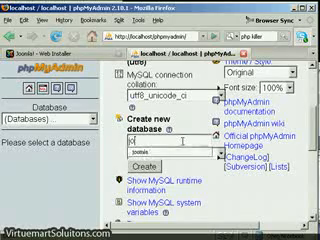
{"action": "type", "text": "joomla/installatio"}
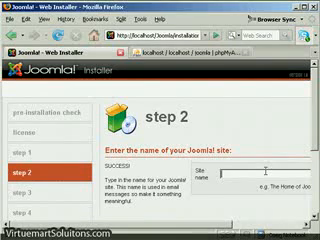
Name the site 'Joomla S' and continue to the next installer step
{"action": "type", "text": "Joomla Store"}
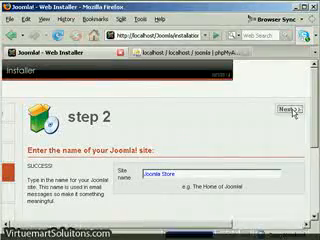
{"action": "left_click", "coordinate": [292, 96]}
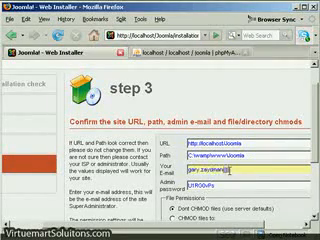
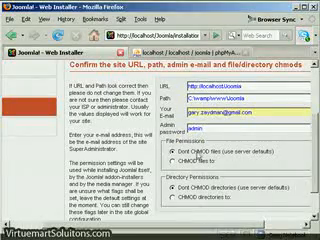
{"action": "scroll", "scroll_direction": "down", "scroll_amount": 3}
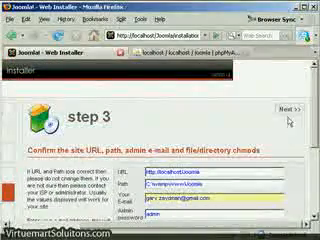